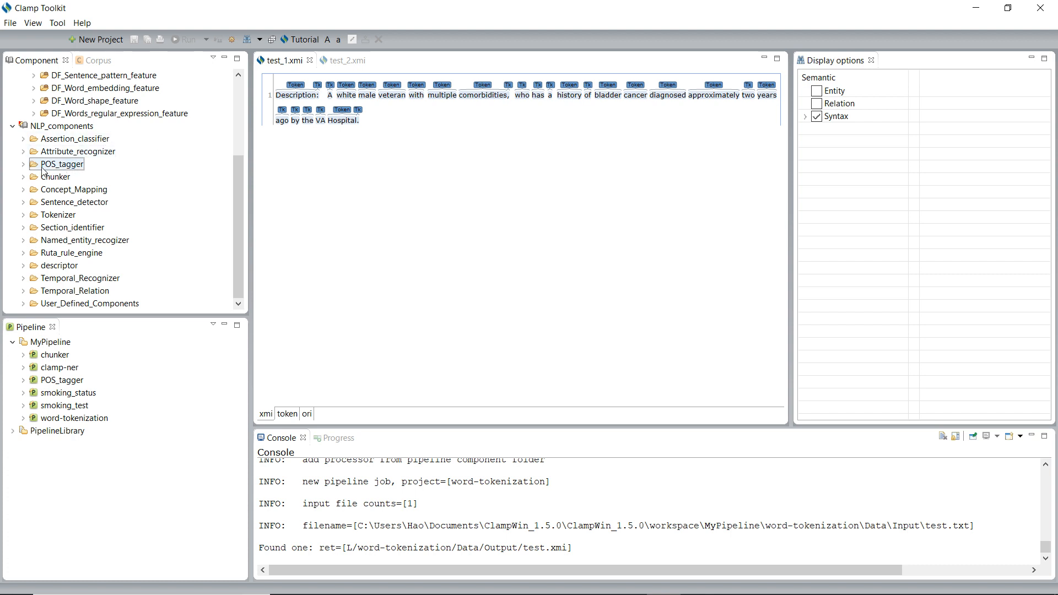
- Expand POS_tagger and DF_OpenNLP_POS_tagger to reveal config.conf and default_pos.bin
click(59, 164)
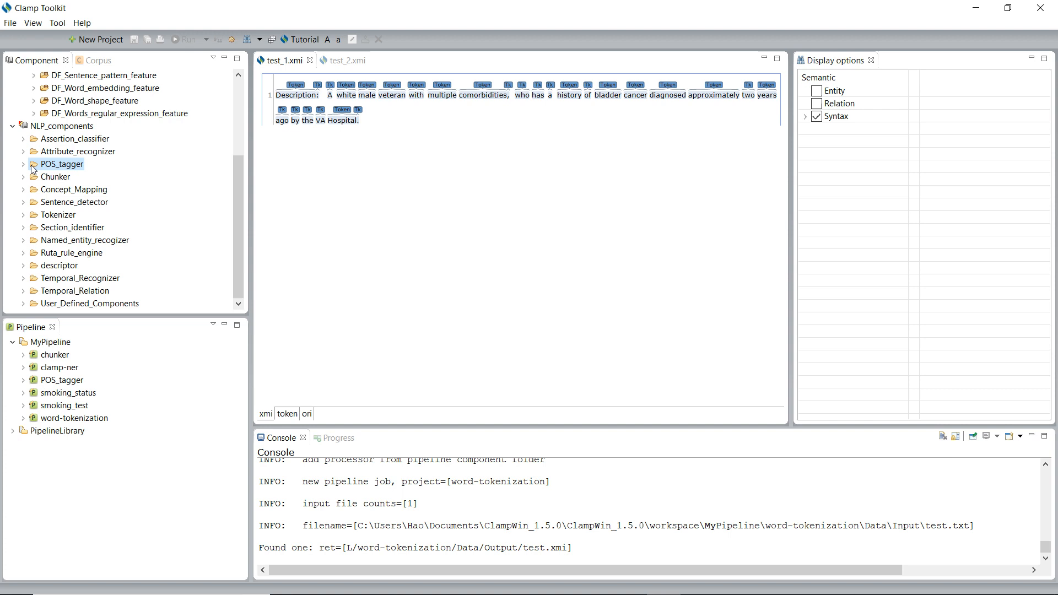
click(20, 164)
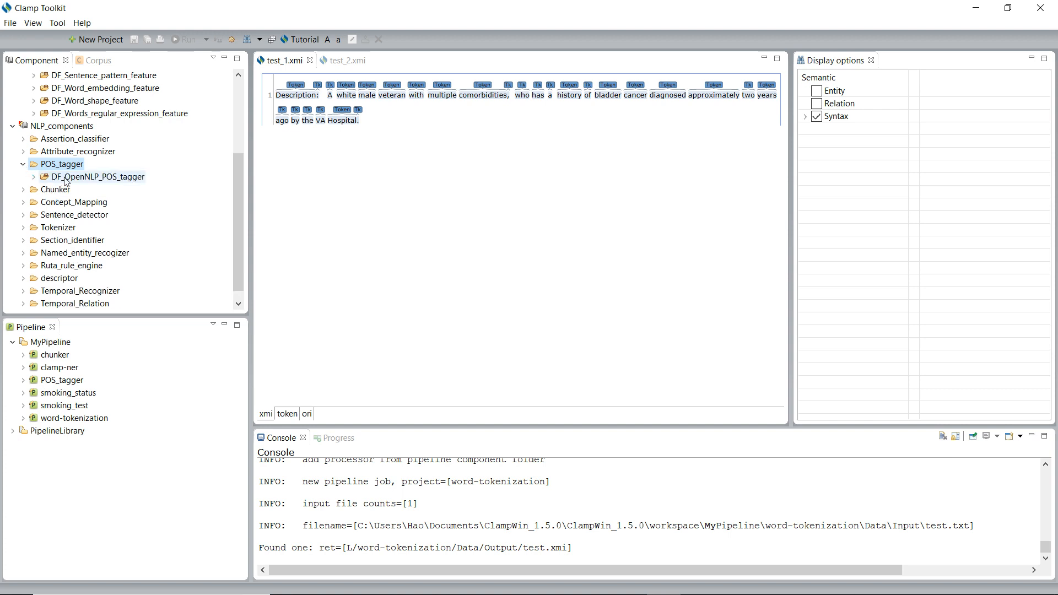
click(90, 177)
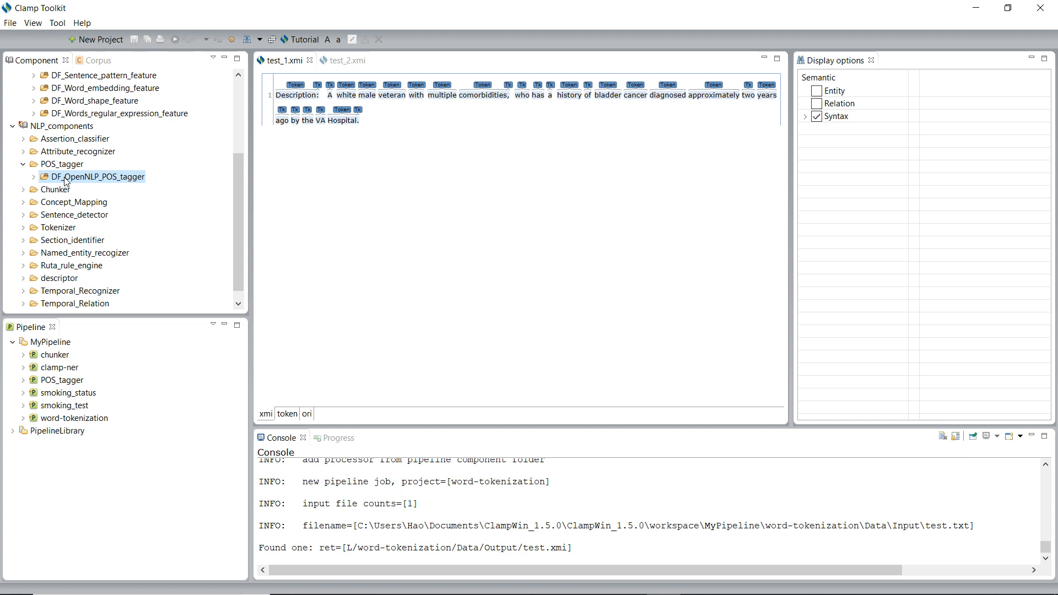
mouse_move(34, 178)
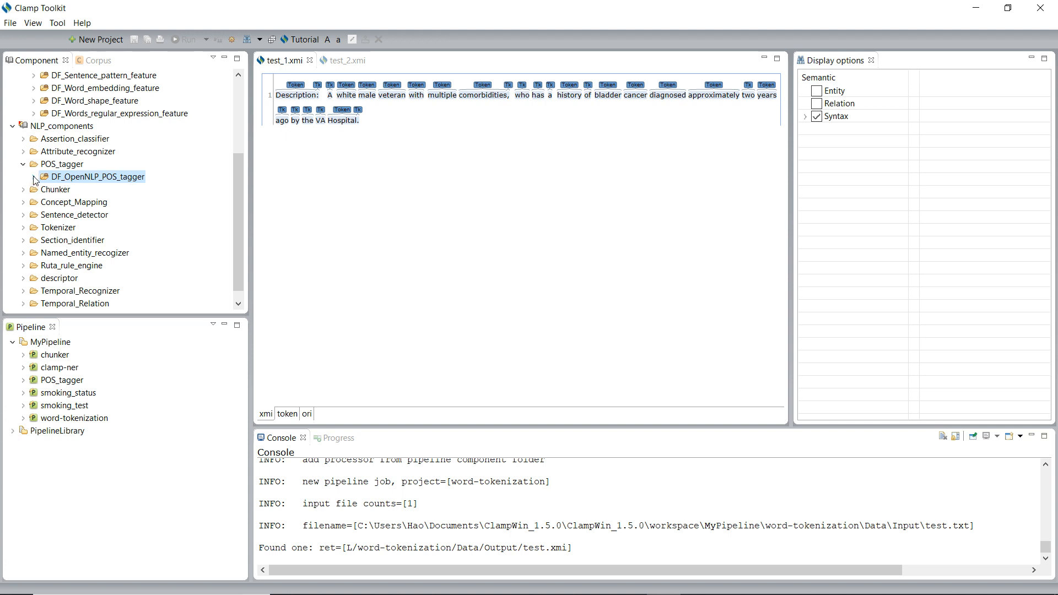
click(34, 176)
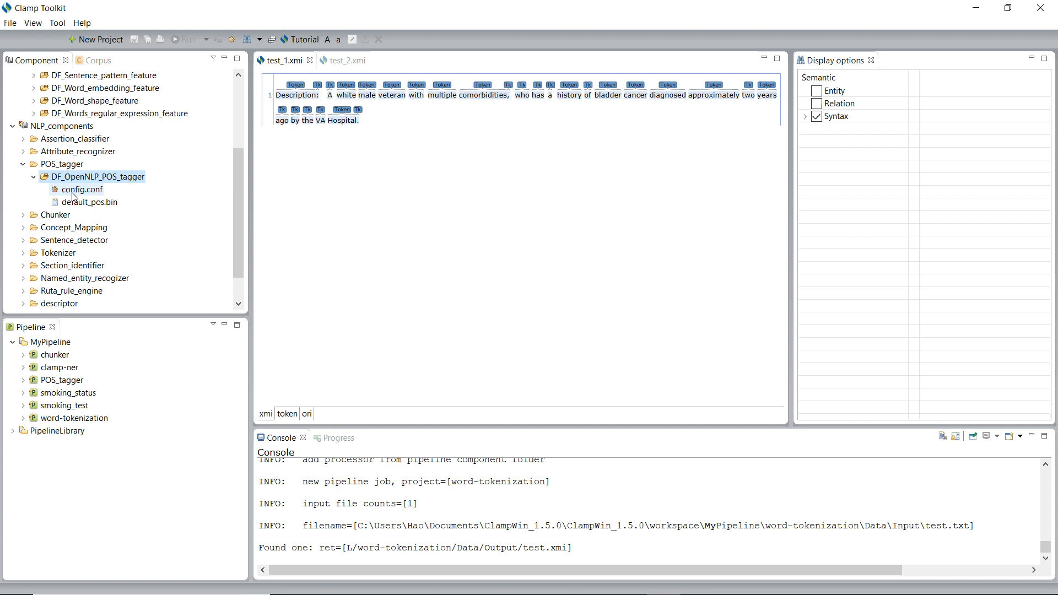
- View config.conf showing default_pos.bin as the model file, cancelling the Select dialog
double_click(81, 189)
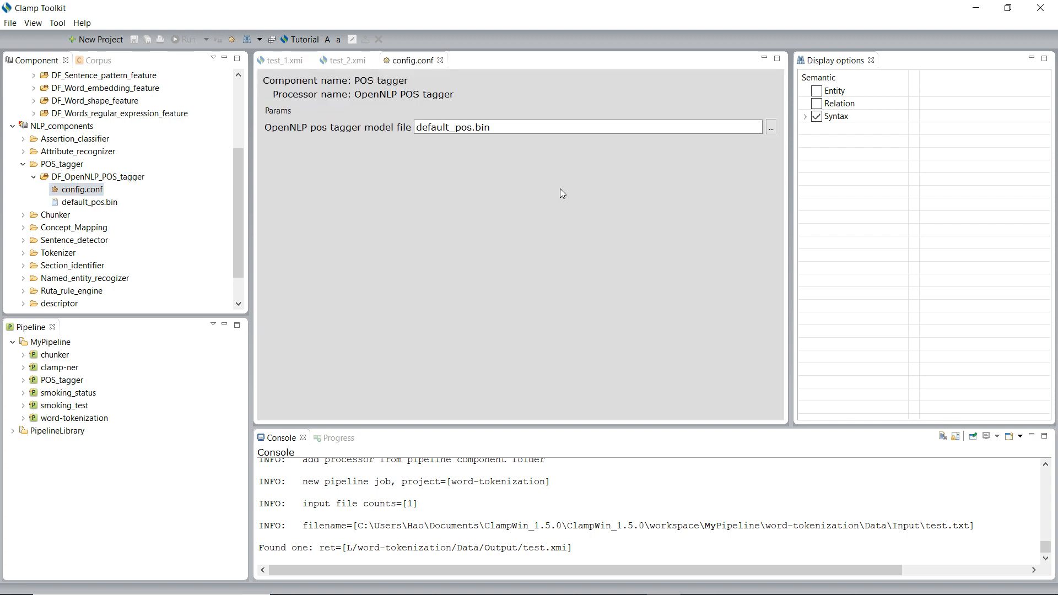
mouse_move(680, 140)
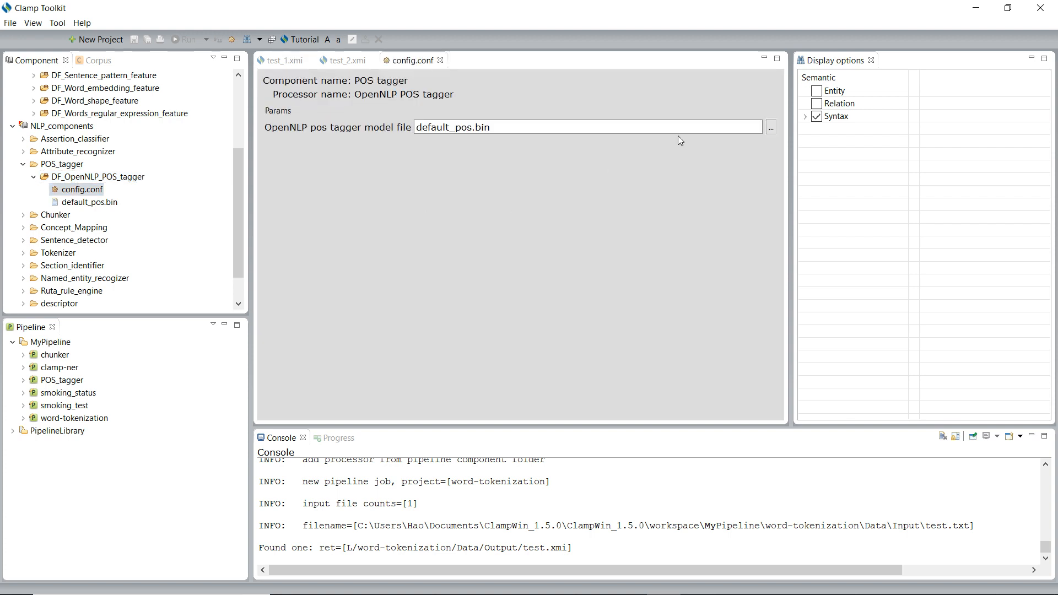
click(771, 125)
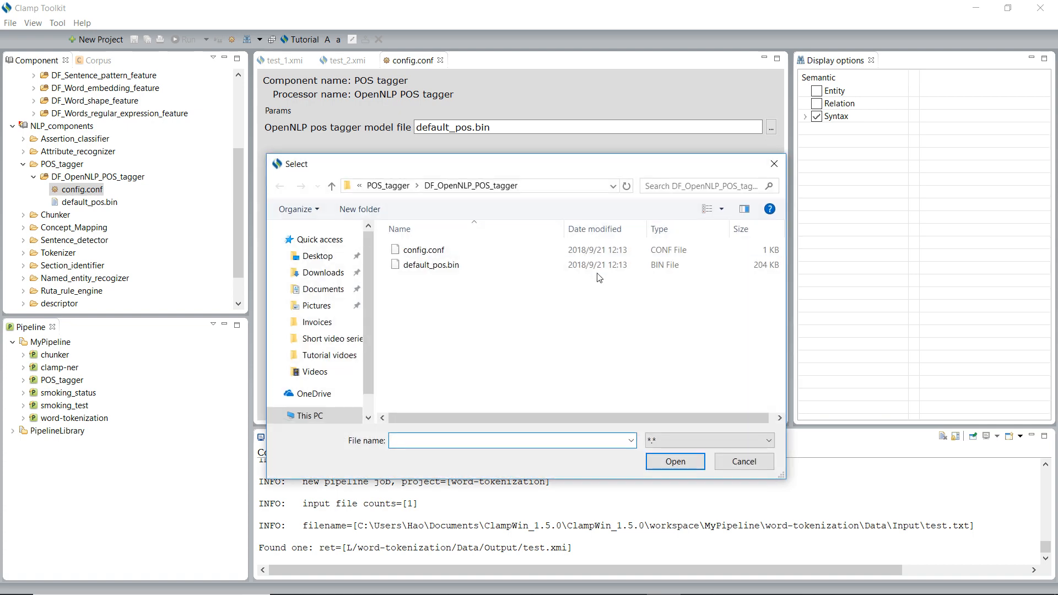
click(744, 461)
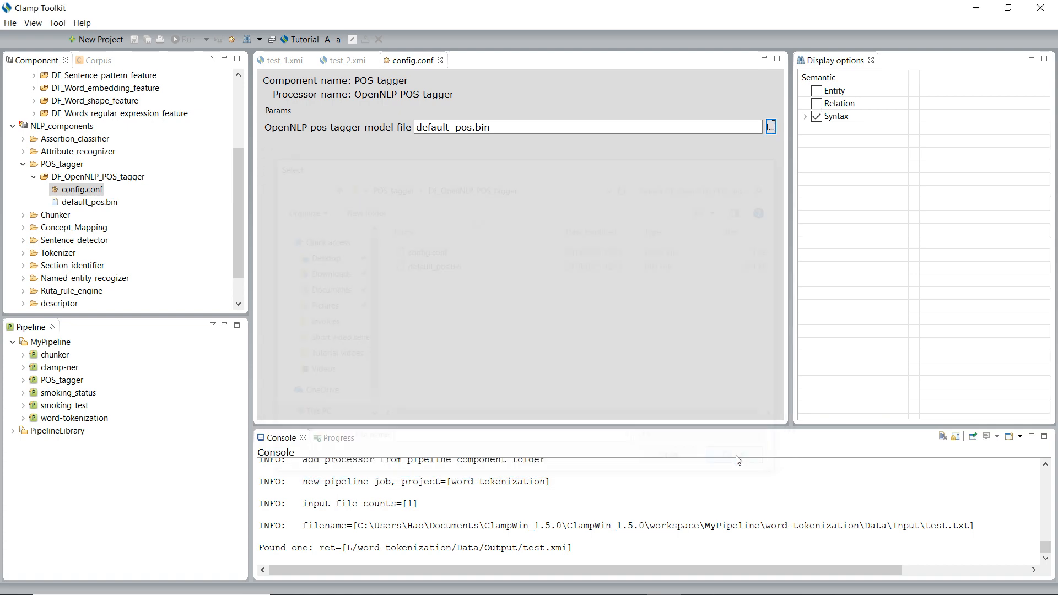
mouse_move(443, 60)
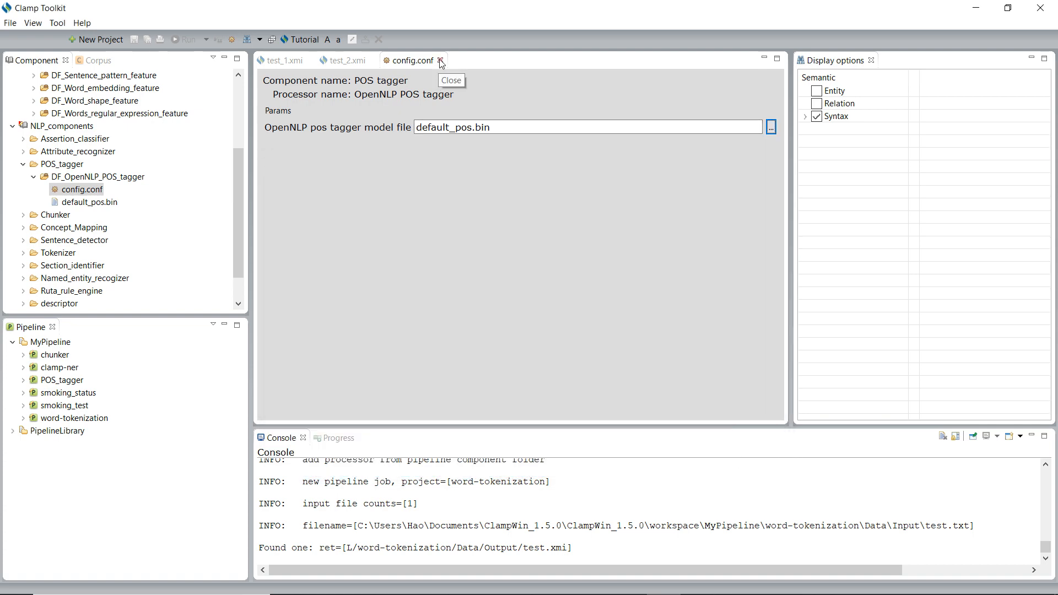
- Close config.conf and inspect the Token label on 'multiple' in test_1.xmi
click(443, 59)
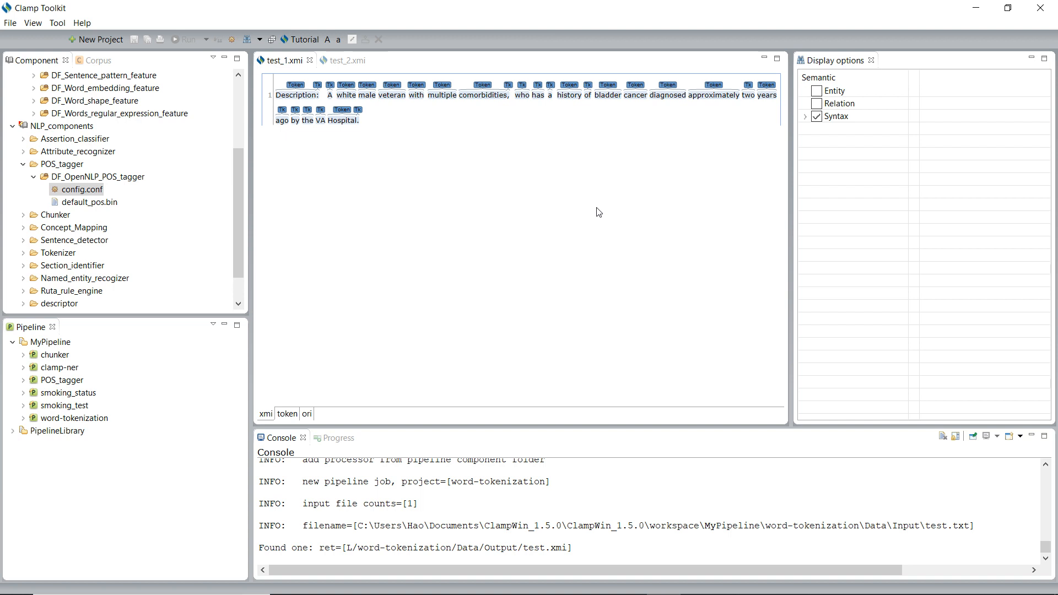
mouse_move(477, 94)
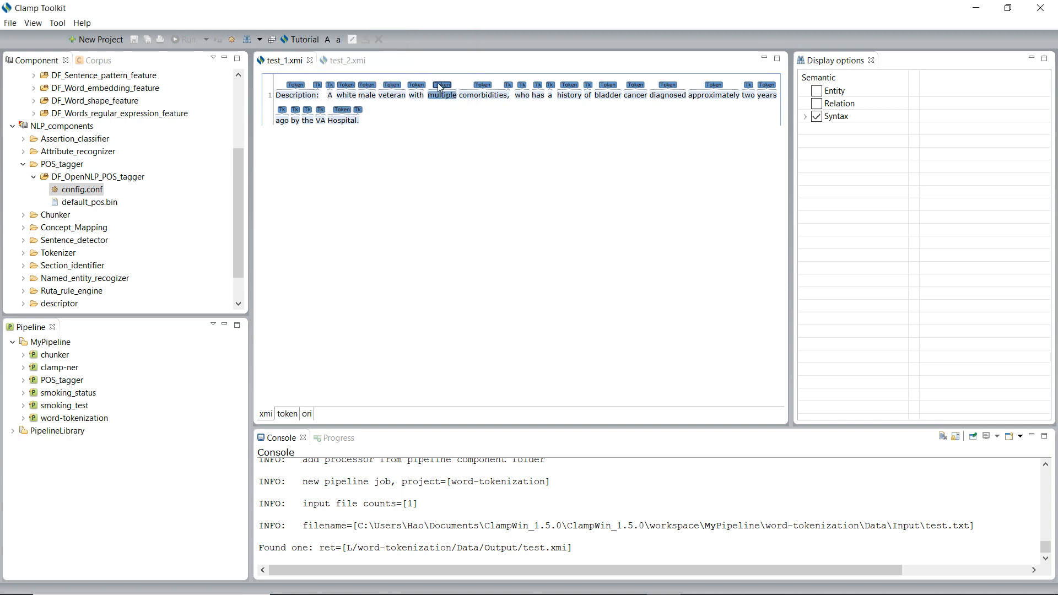
click(442, 84)
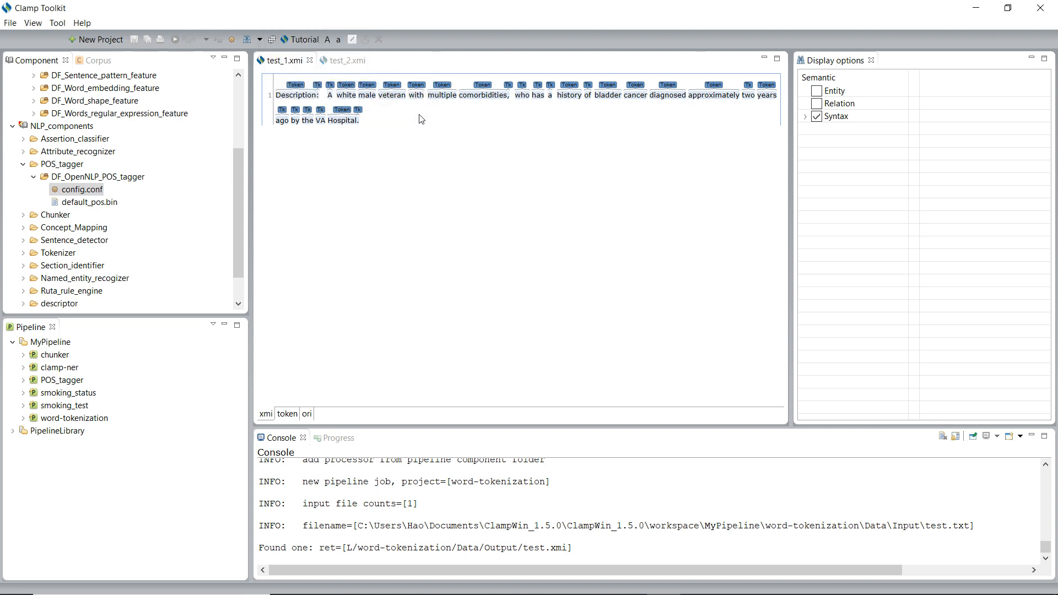
click(416, 85)
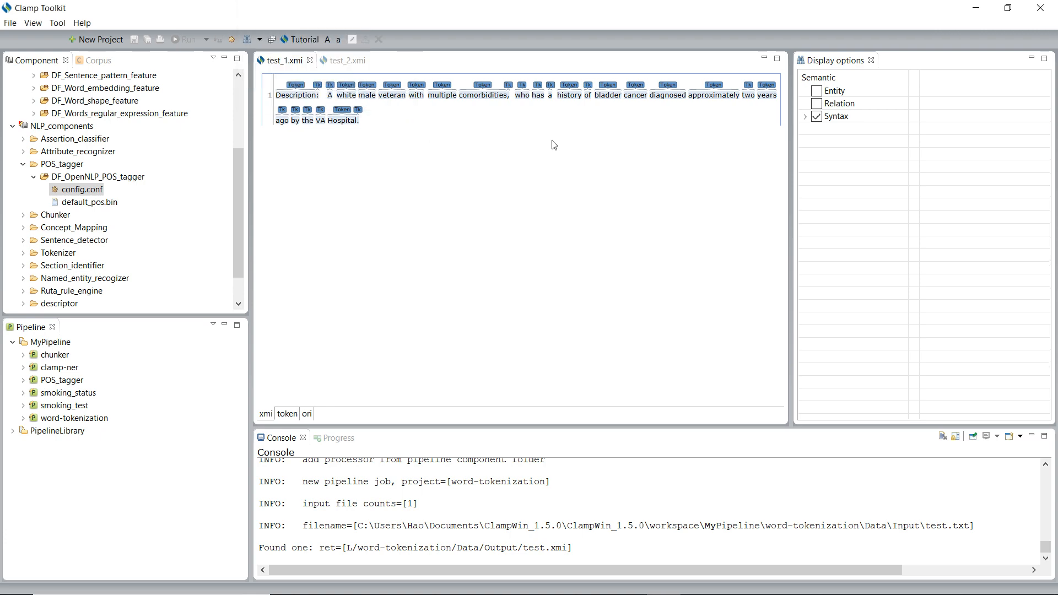
mouse_move(559, 144)
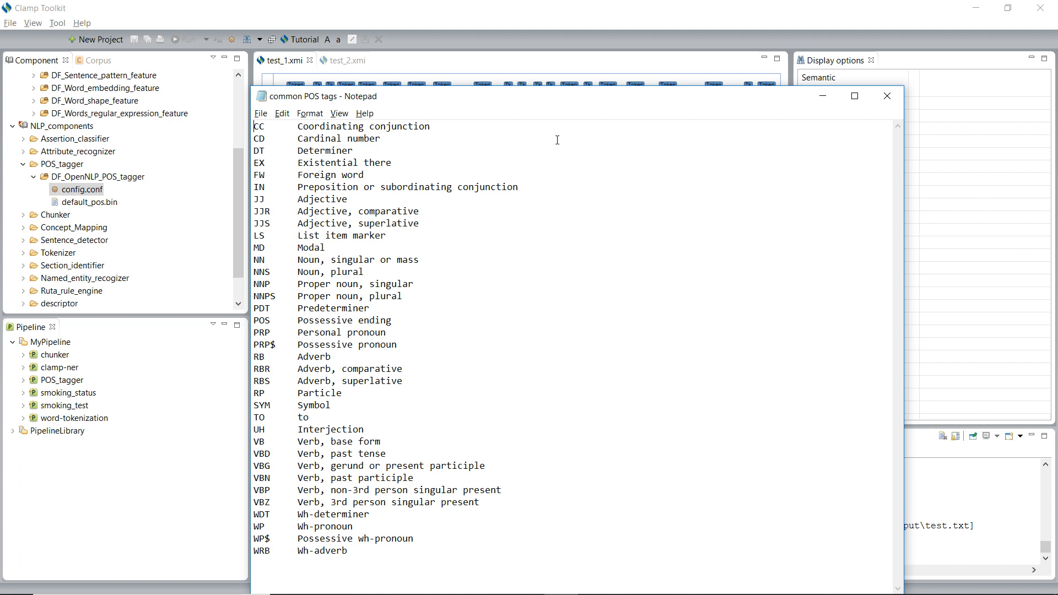
mouse_move(572, 230)
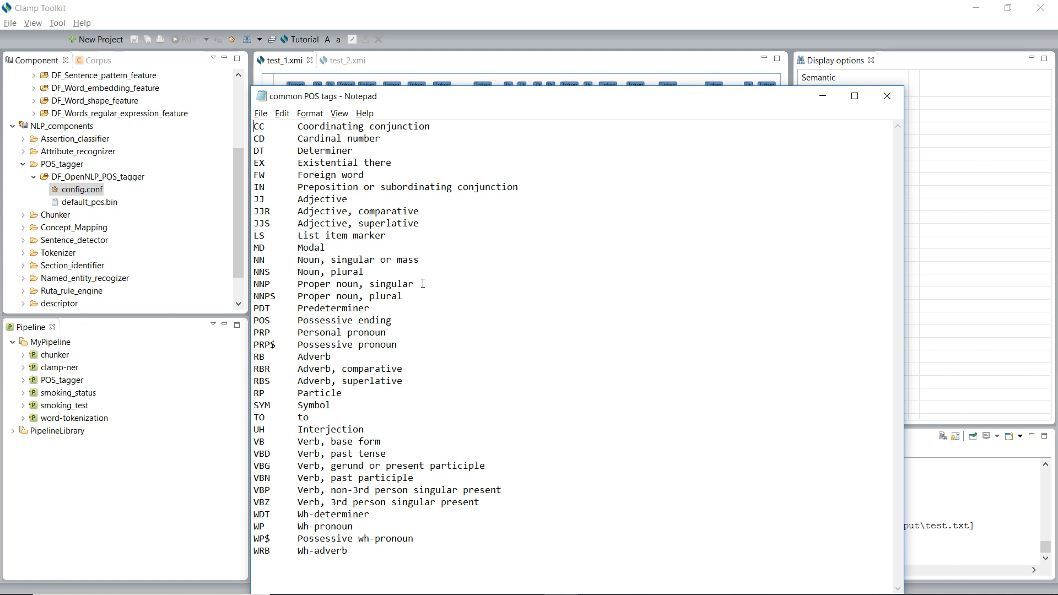
- Highlight the VB tag in the common POS tags list, then close Notepad
double_click(260, 259)
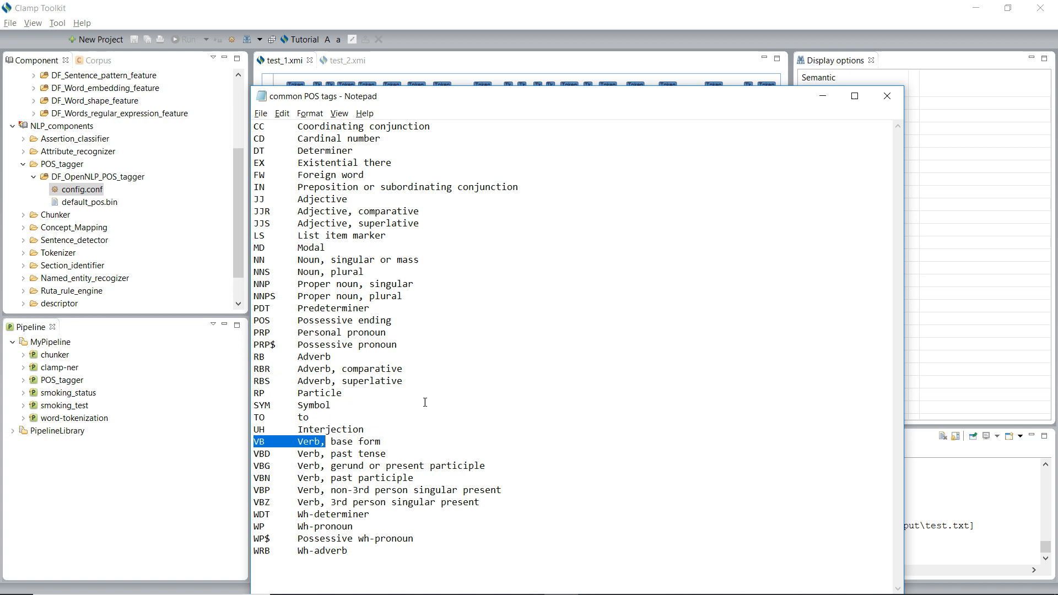
mouse_move(888, 95)
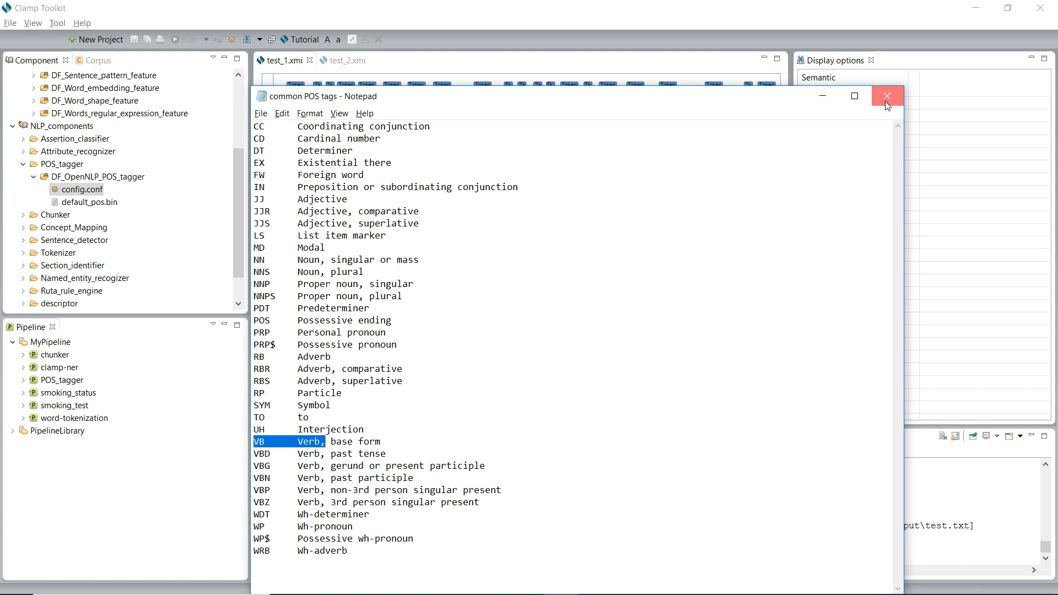
click(886, 96)
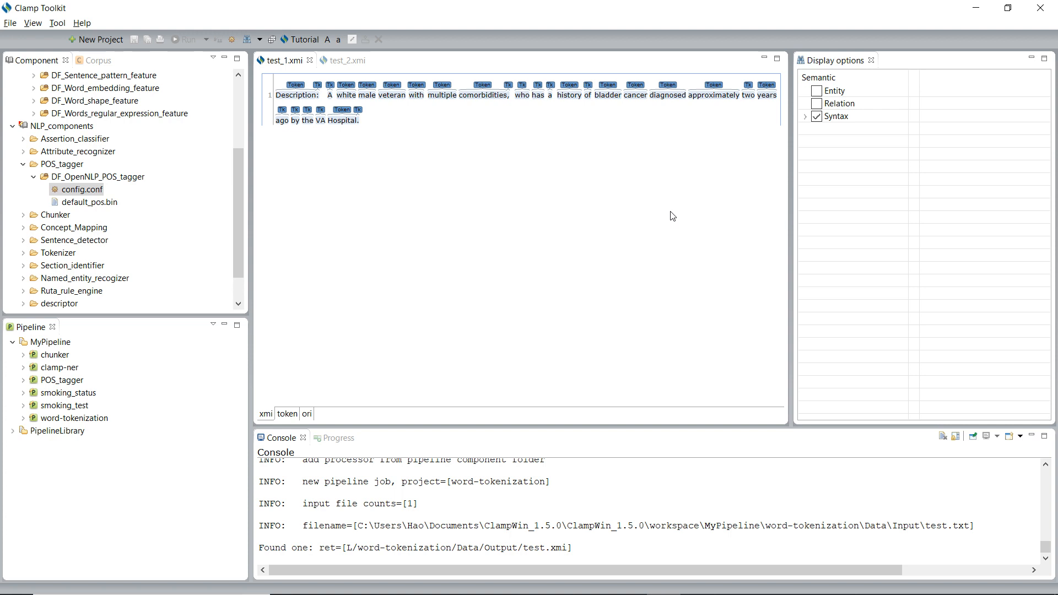
mouse_move(50, 215)
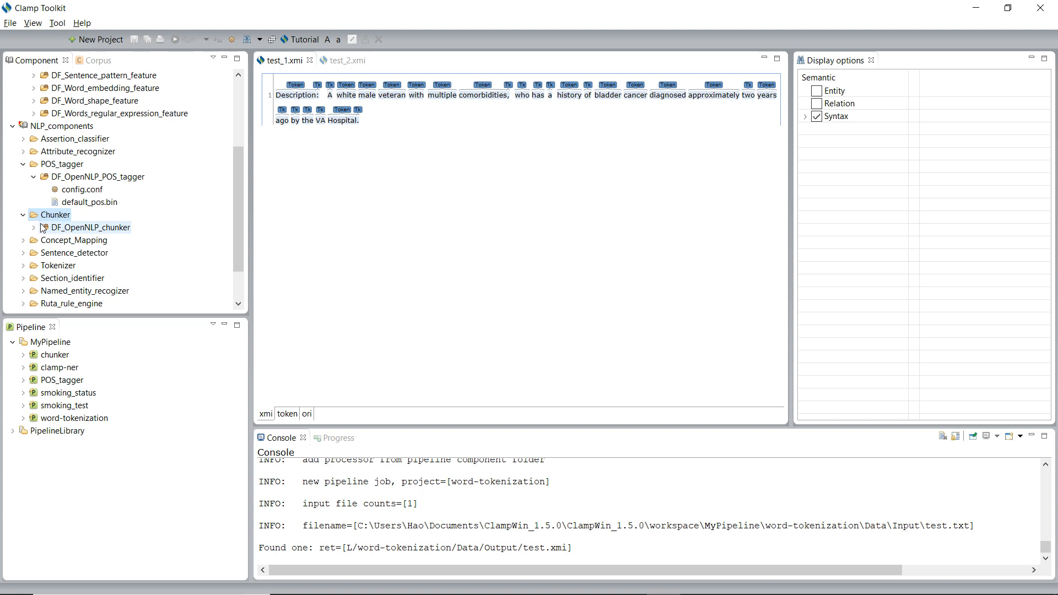
- View the DF_OpenNLP_chunker config.conf showing en-chunker.bin as the model file, cancelling the Select dialog
click(34, 227)
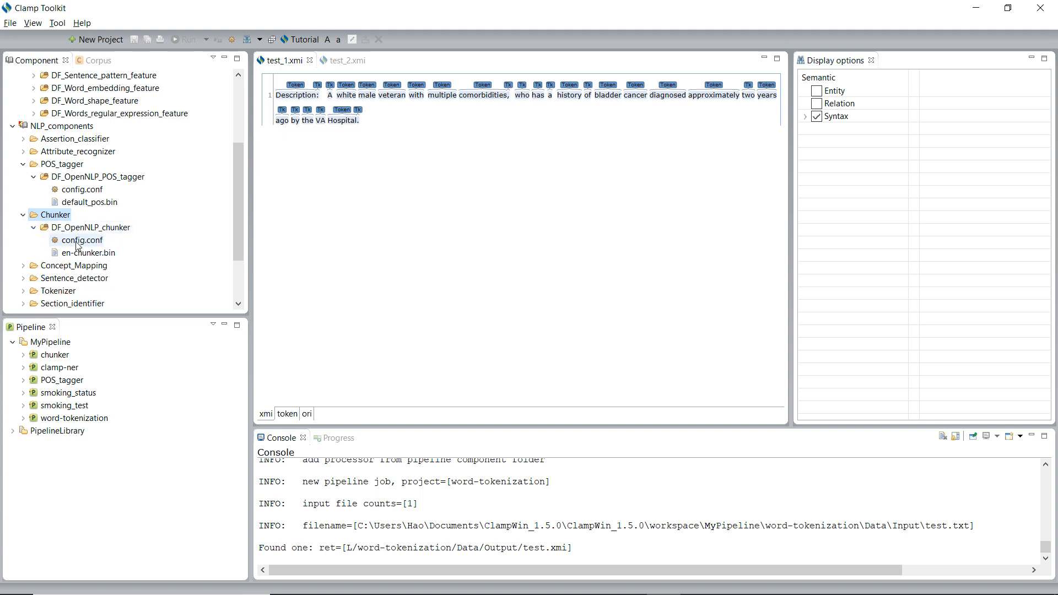
double_click(82, 240)
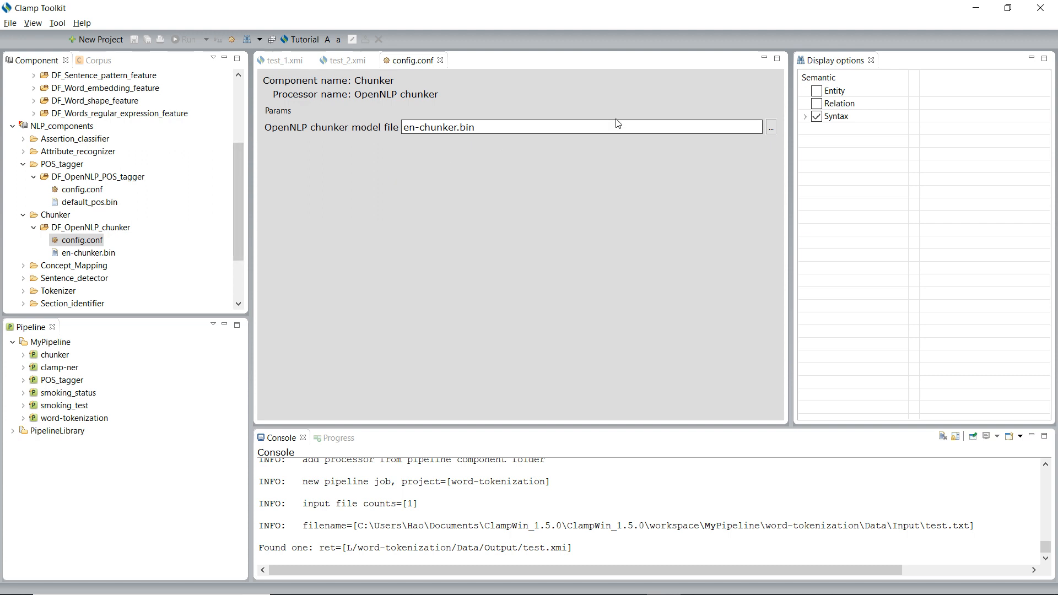
mouse_move(663, 126)
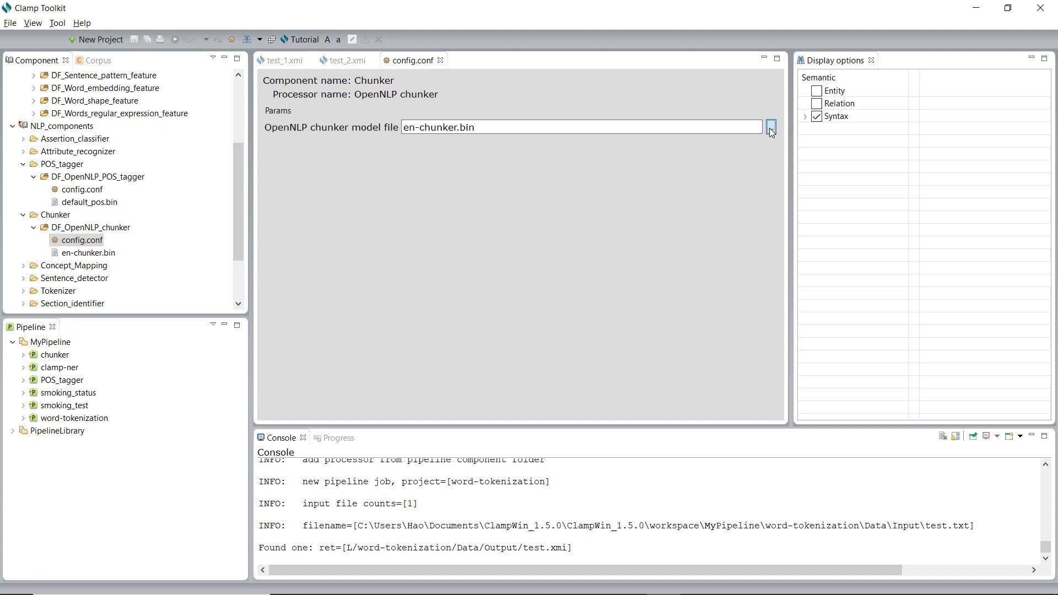
click(771, 127)
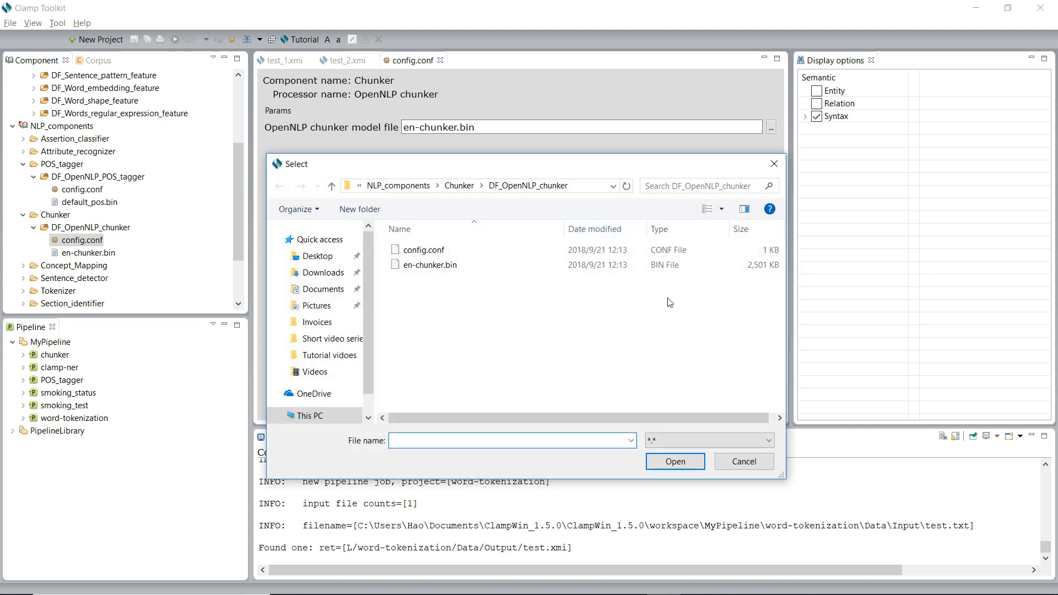
click(744, 461)
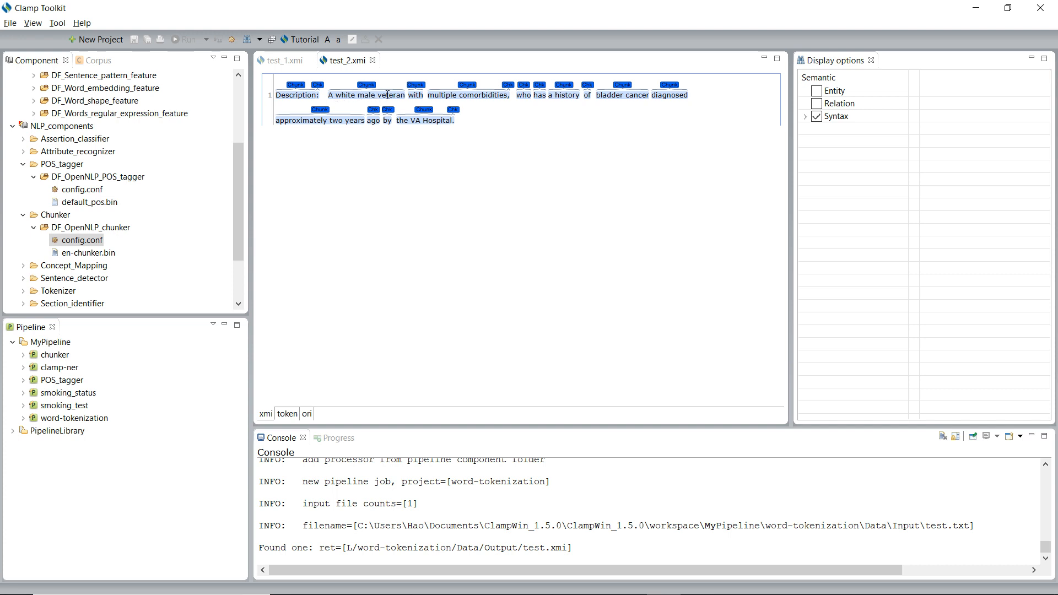
mouse_move(471, 94)
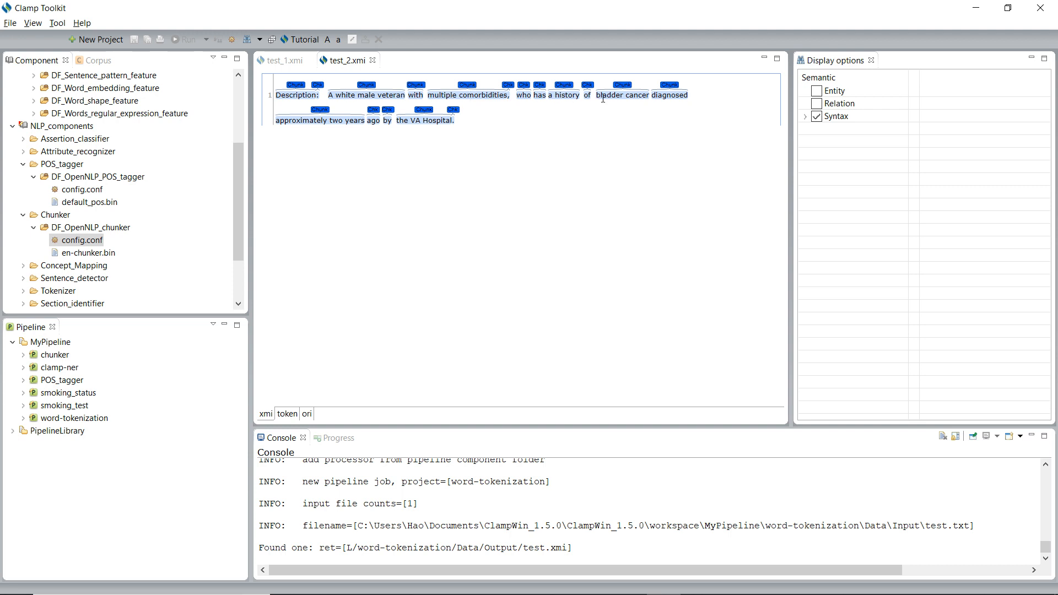
mouse_move(668, 172)
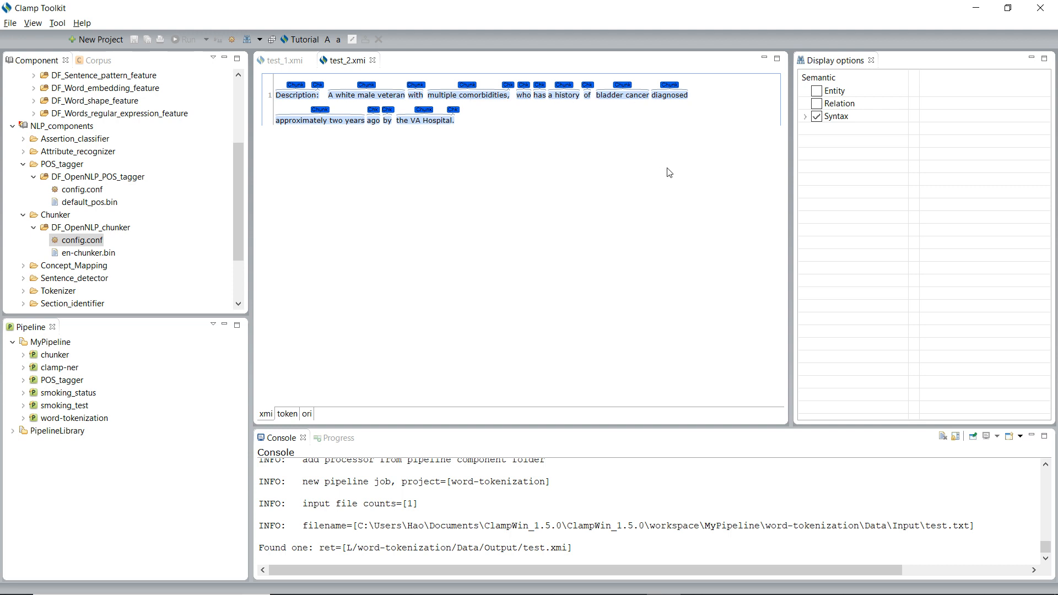